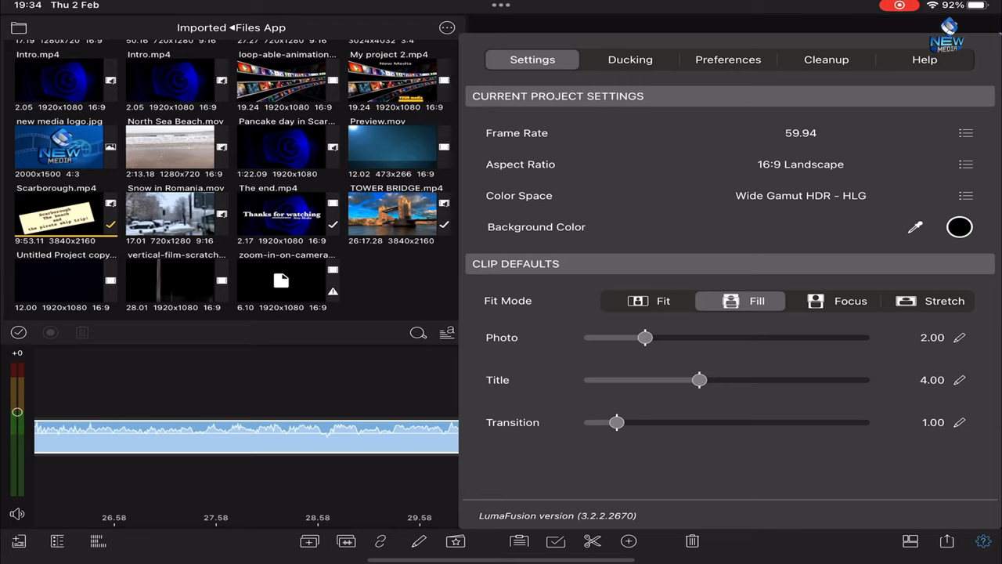
Step: Show the Aspect Ratio list and scroll down to 9:19.5 New iPhone Portrait
left_click(965, 161)
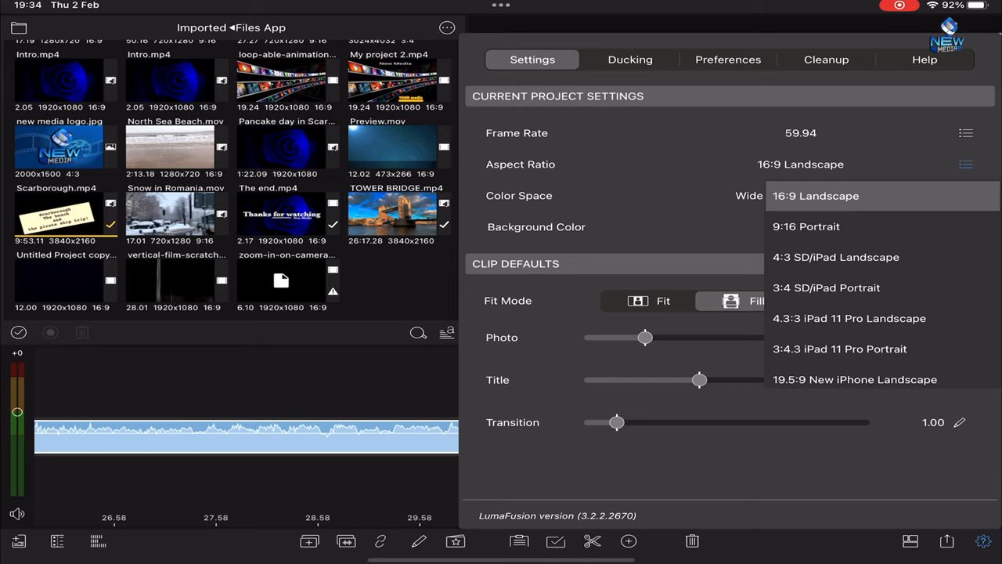
scroll("down", 3)
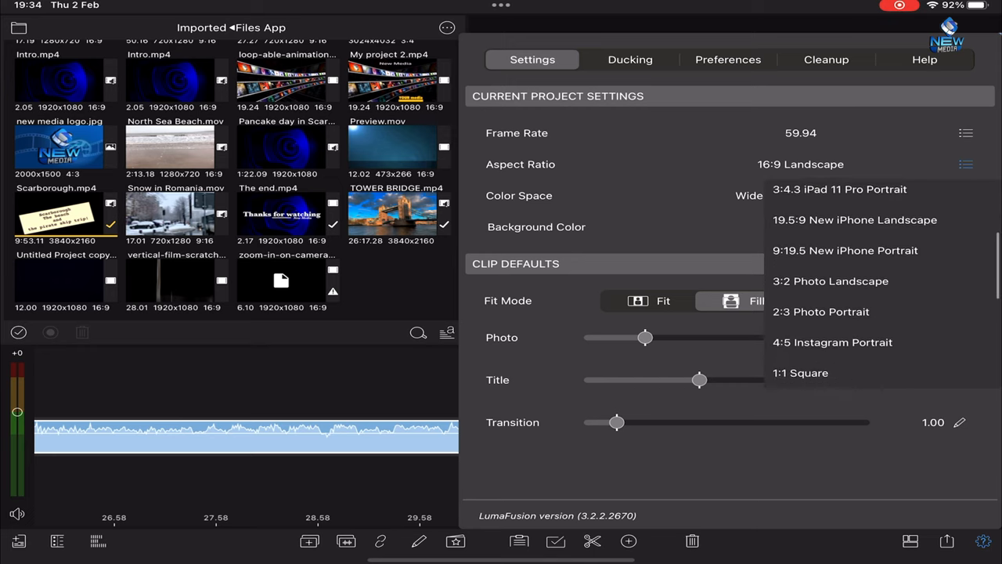
scroll("down", 3)
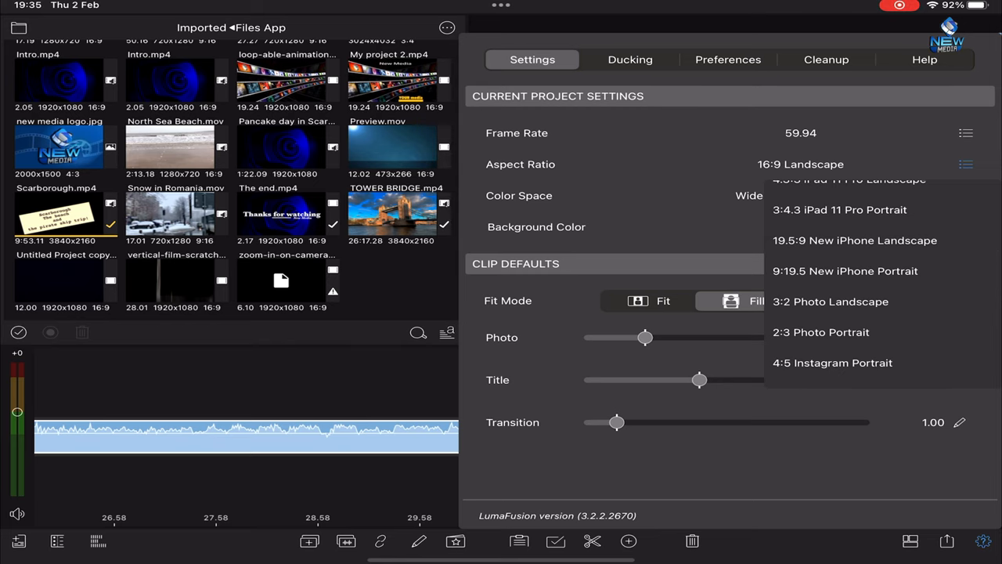
Step: Choose 9:19.5 New iPhone Portrait, turning the preview into a tall vertical frame
left_click(845, 271)
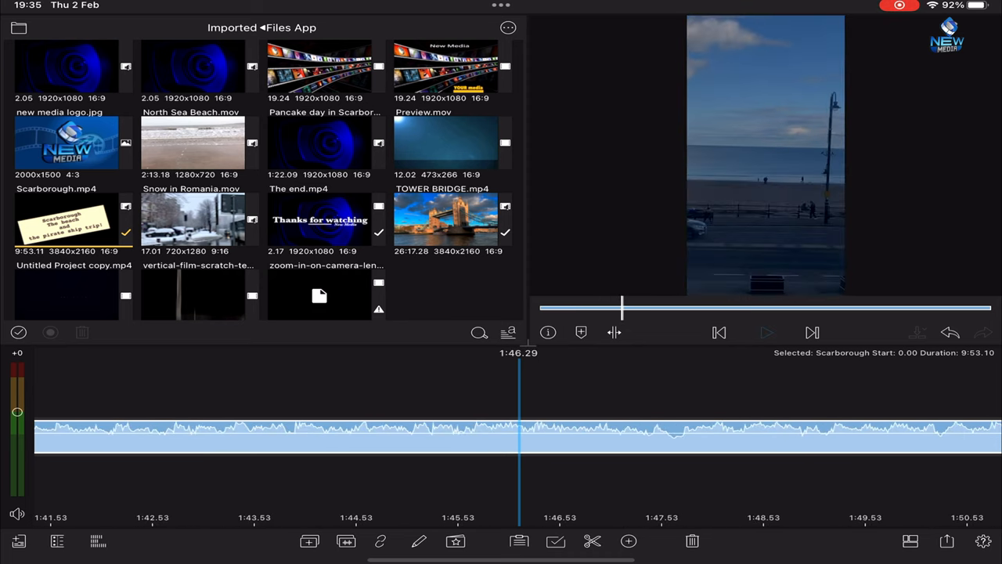
Step: Play and pause the portrait preview, scrub back to about 1:29, and reopen Project Settings
left_click(766, 332)
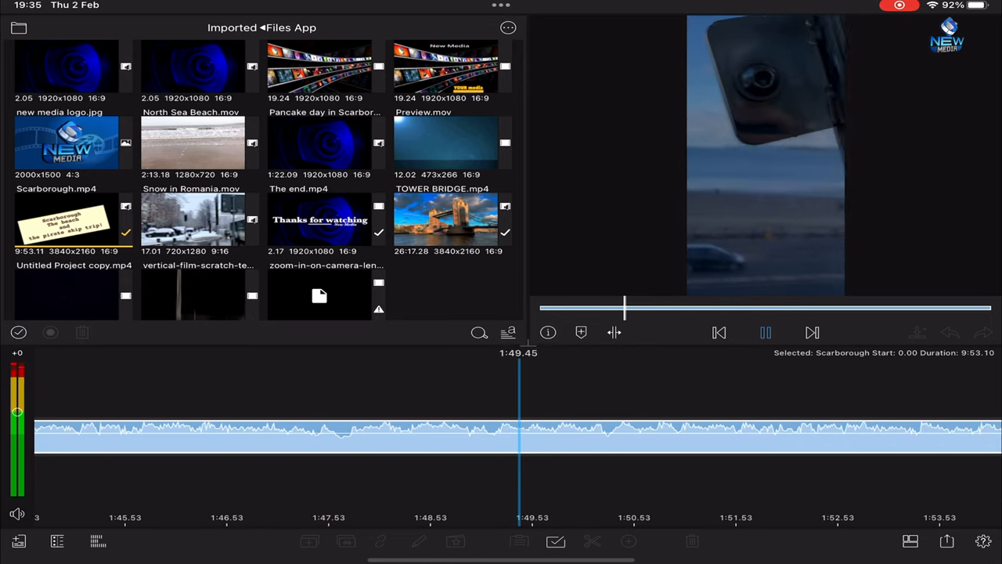
left_click(766, 332)
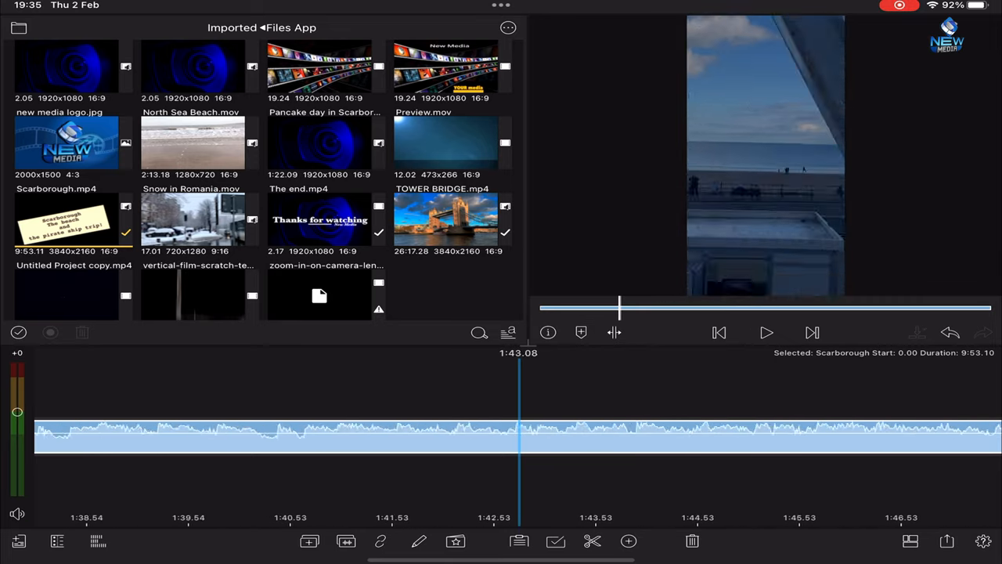
left_click_drag(618, 305, 610, 305)
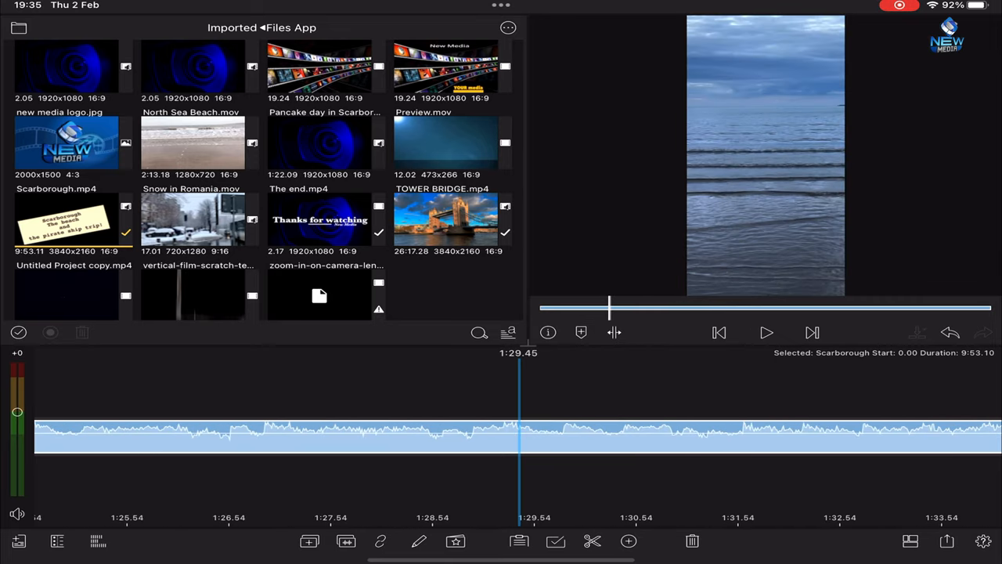
left_click(983, 542)
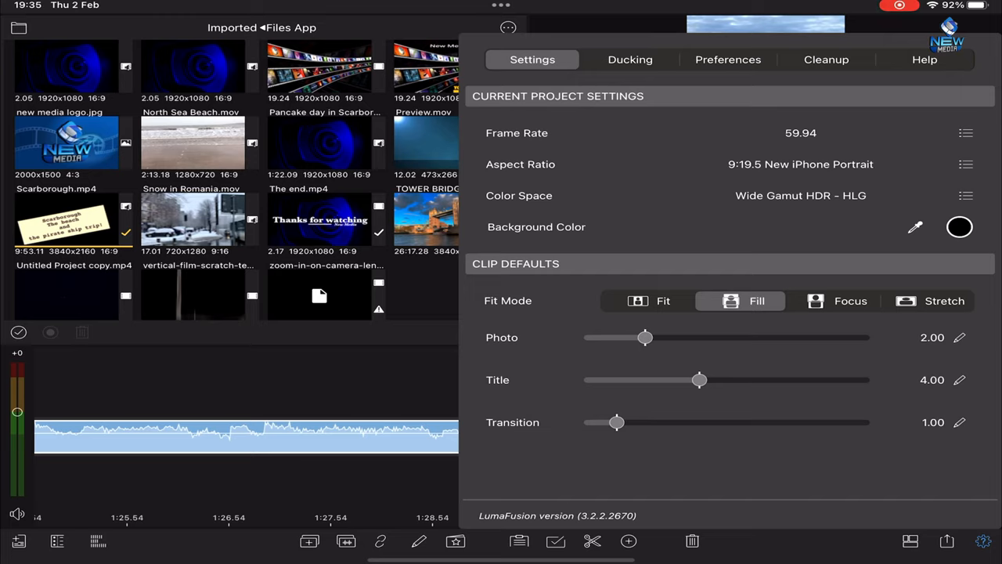
left_click(968, 162)
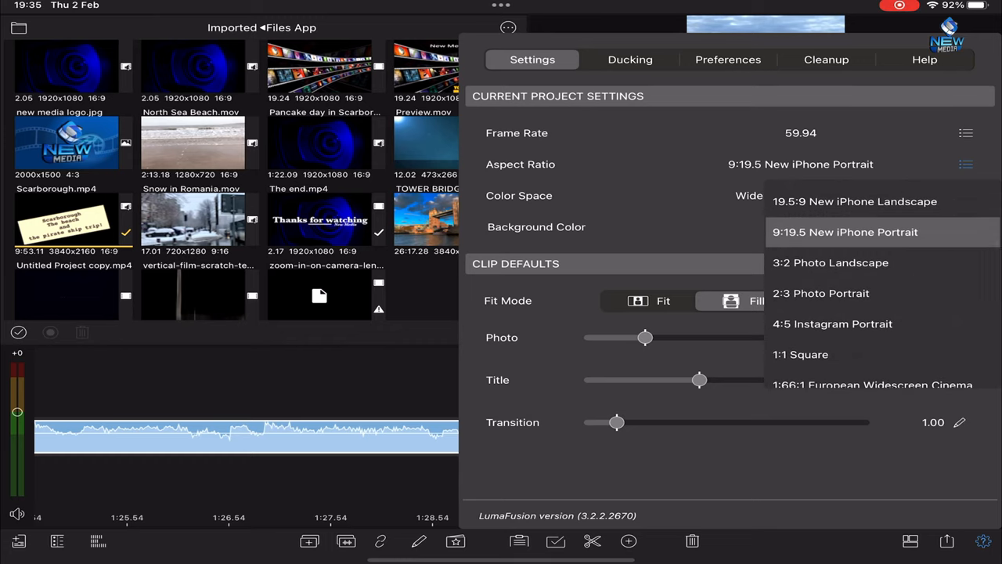
left_click(845, 231)
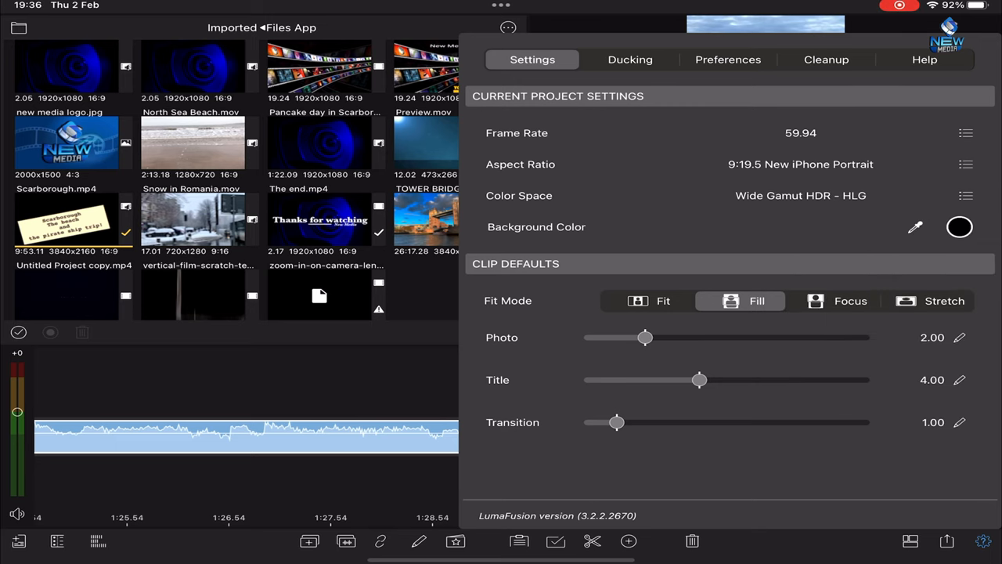